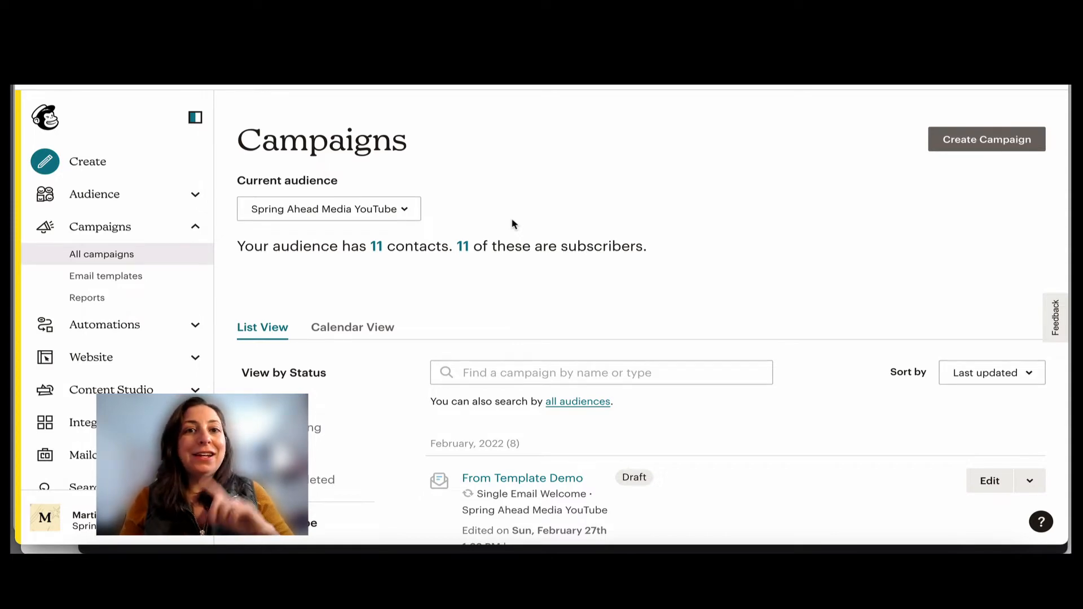
Scroll to the sent Survey Email campaign and show its actions menu next to View Report
scroll(down, 3)
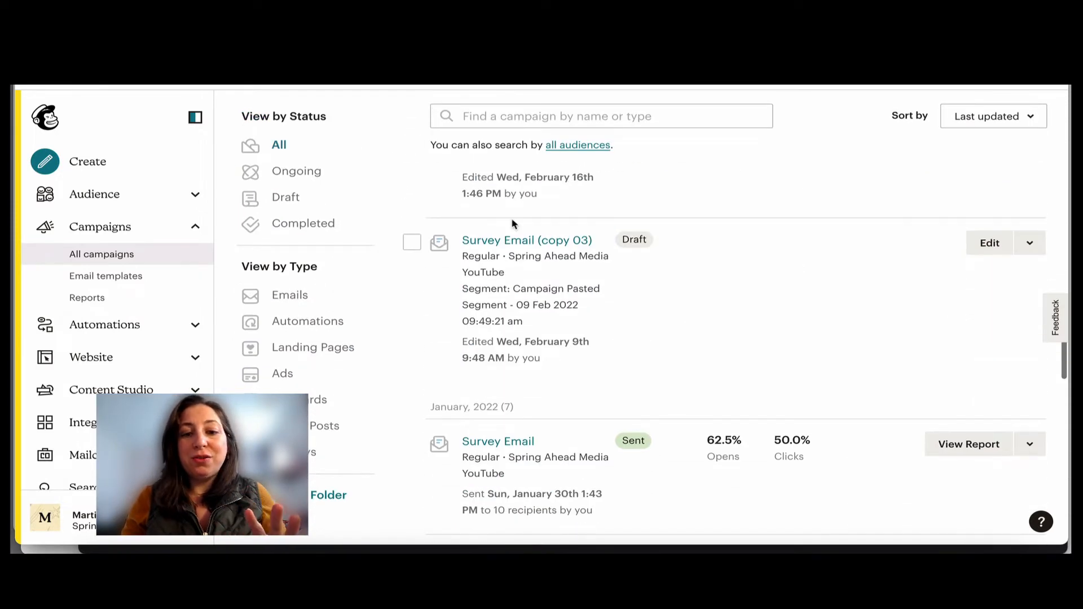
scroll(down, 3)
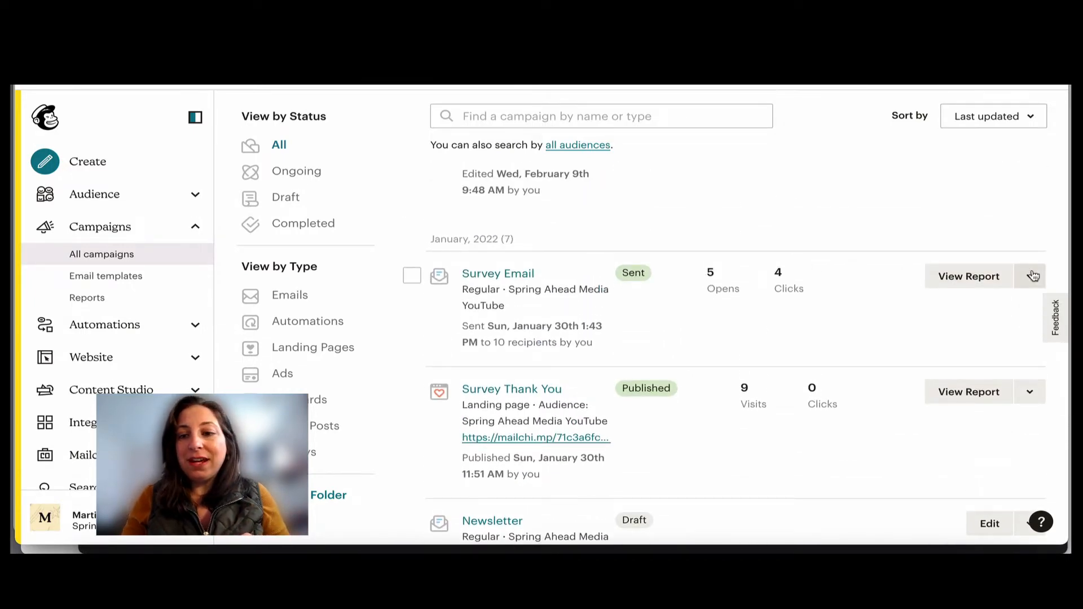
click(1029, 276)
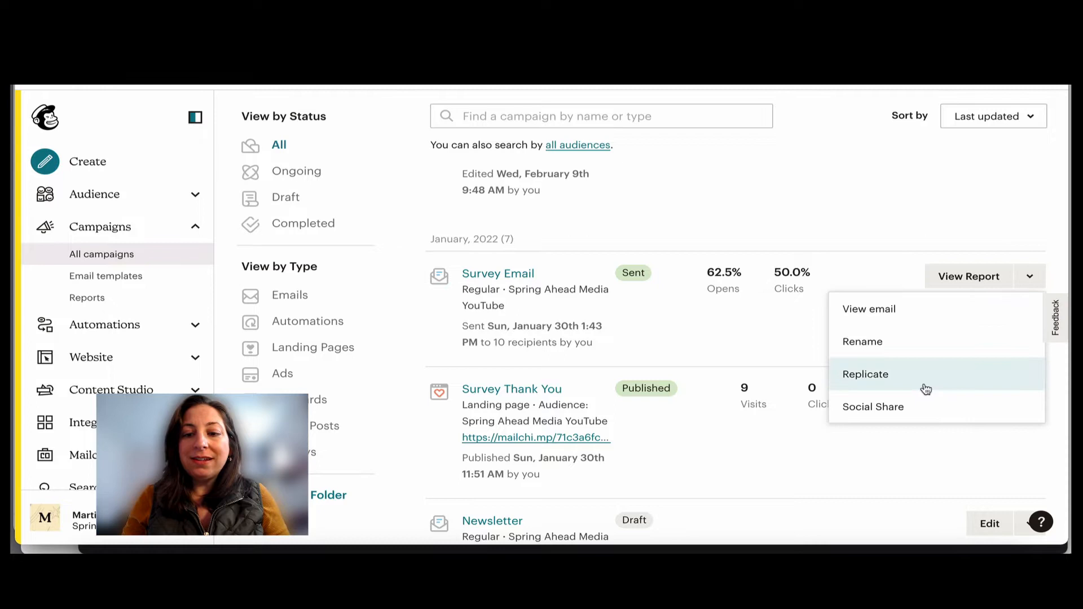
Replicate Survey Email and set the copy's recipients to 'Group or new segment'
click(865, 374)
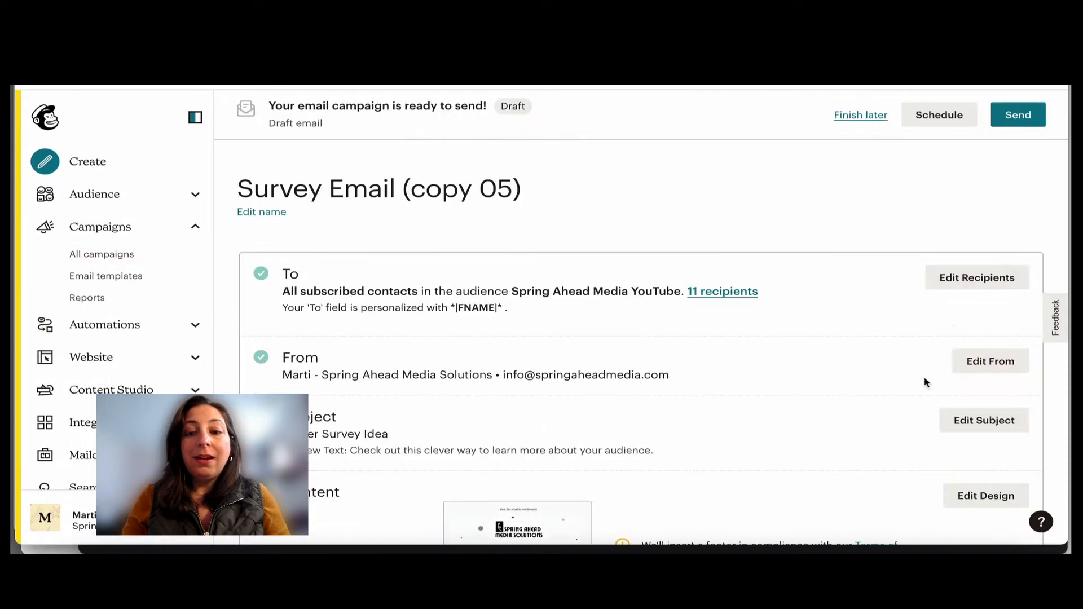
mouse_move(977, 277)
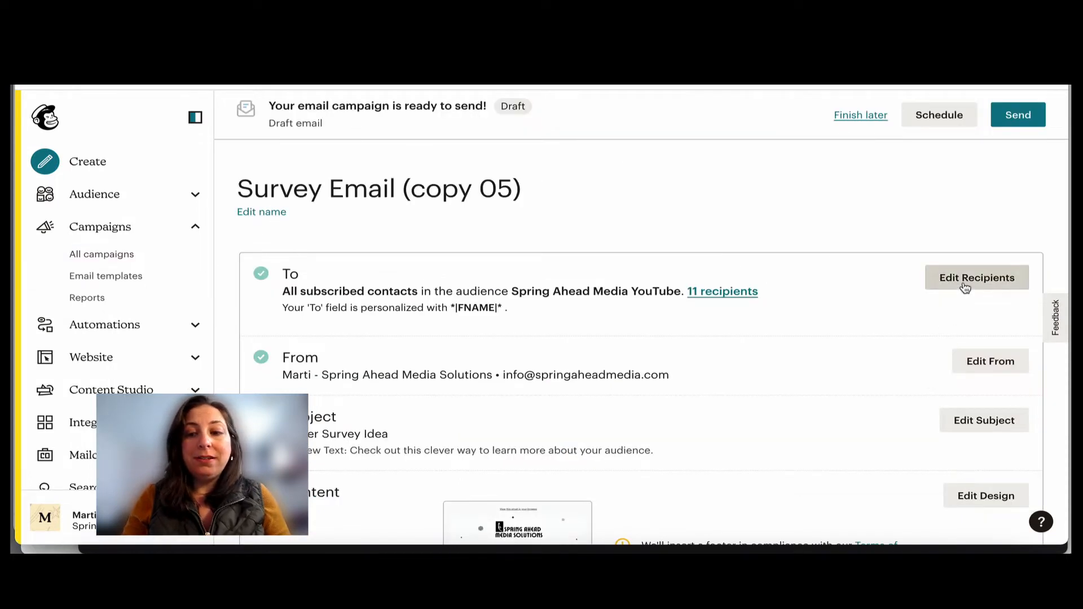
click(976, 277)
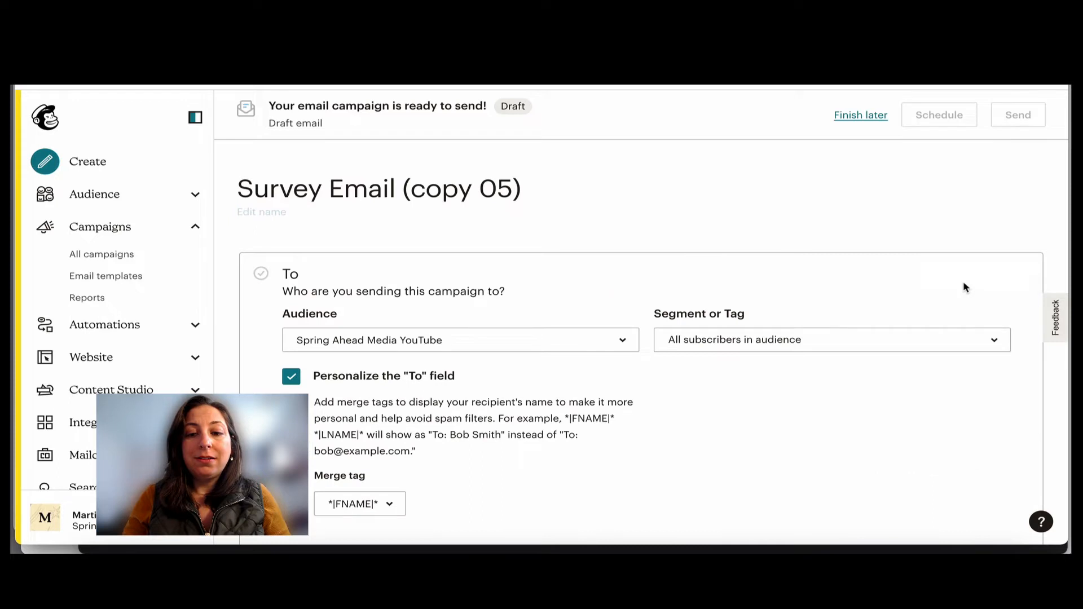
click(831, 339)
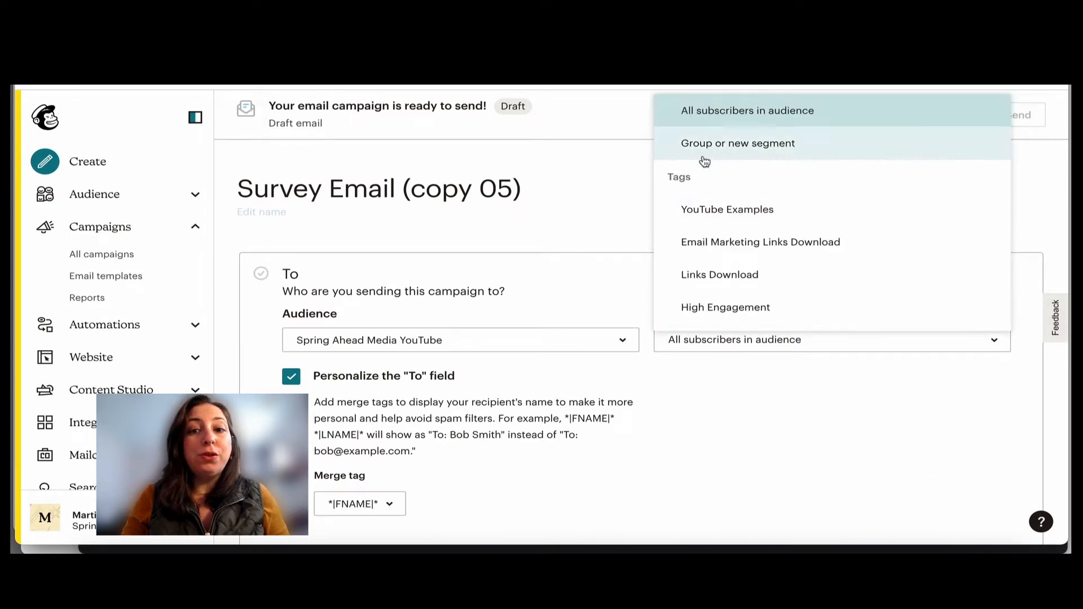
click(737, 142)
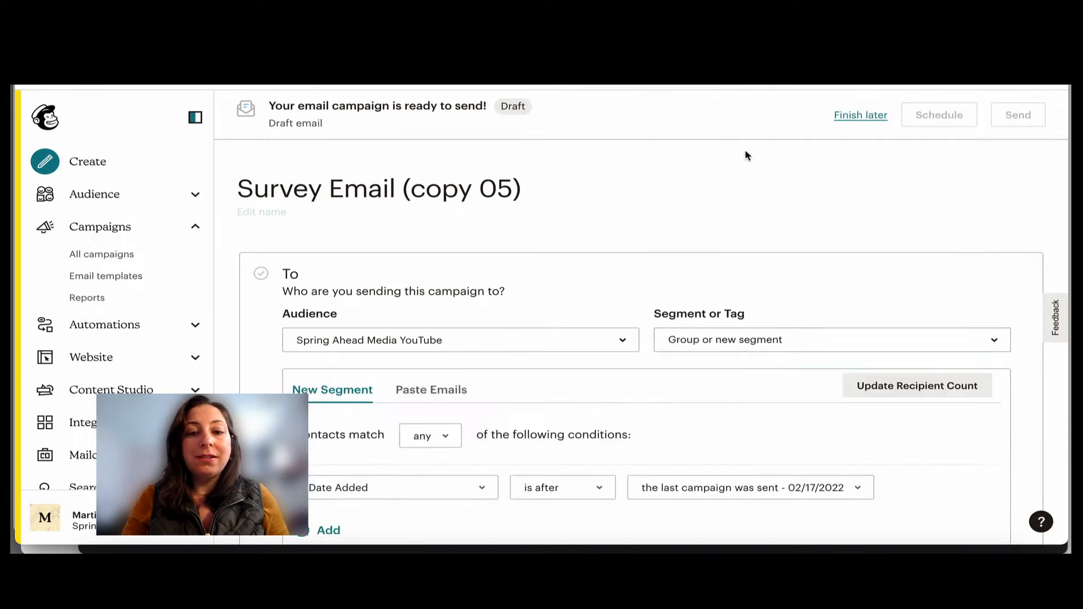
mouse_move(396, 371)
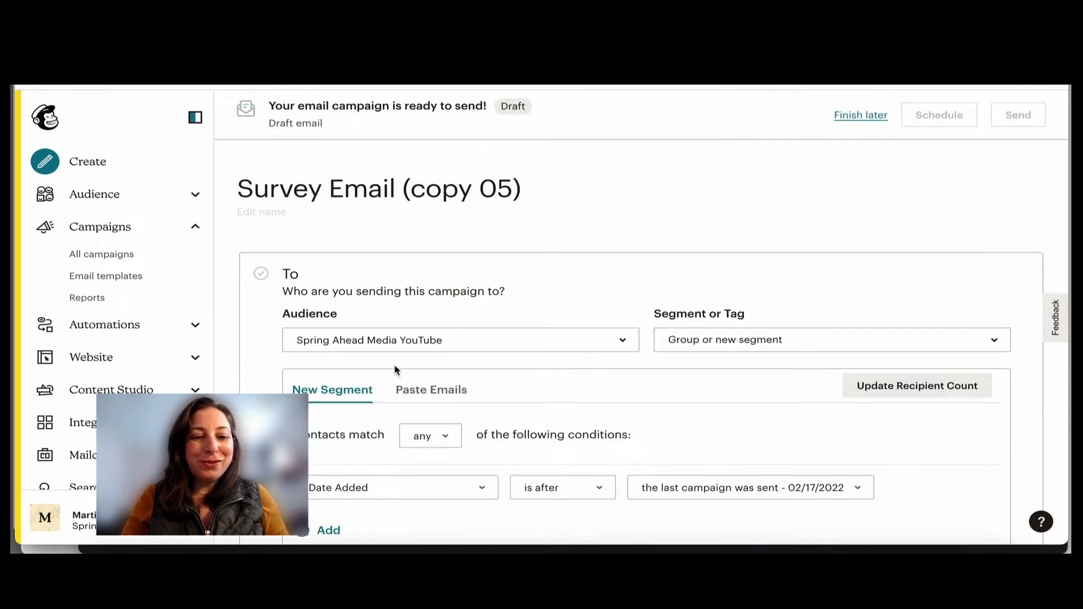
scroll(down, 3)
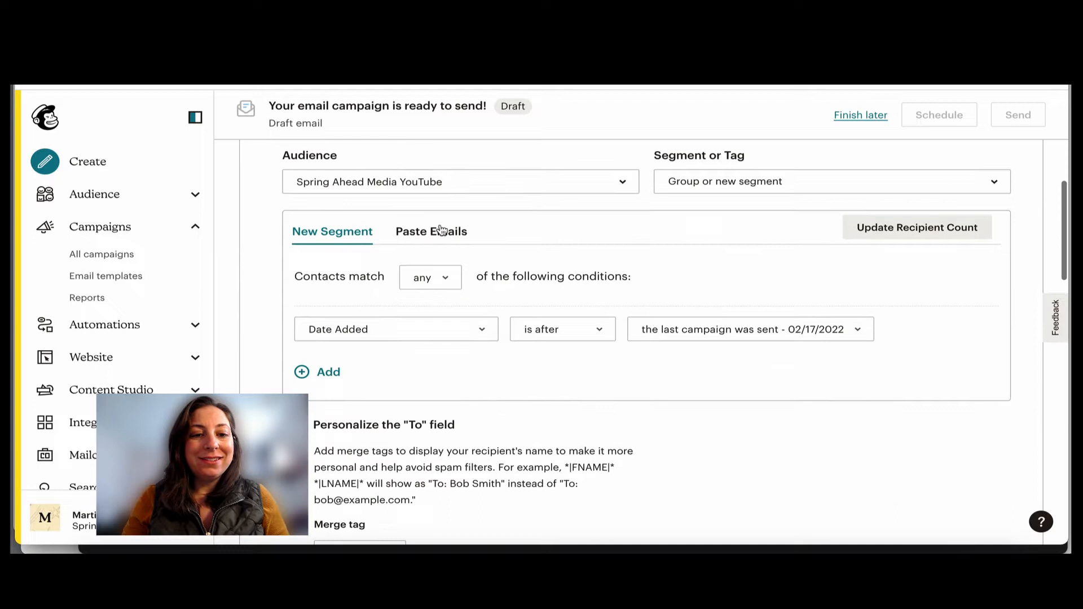
click(431, 231)
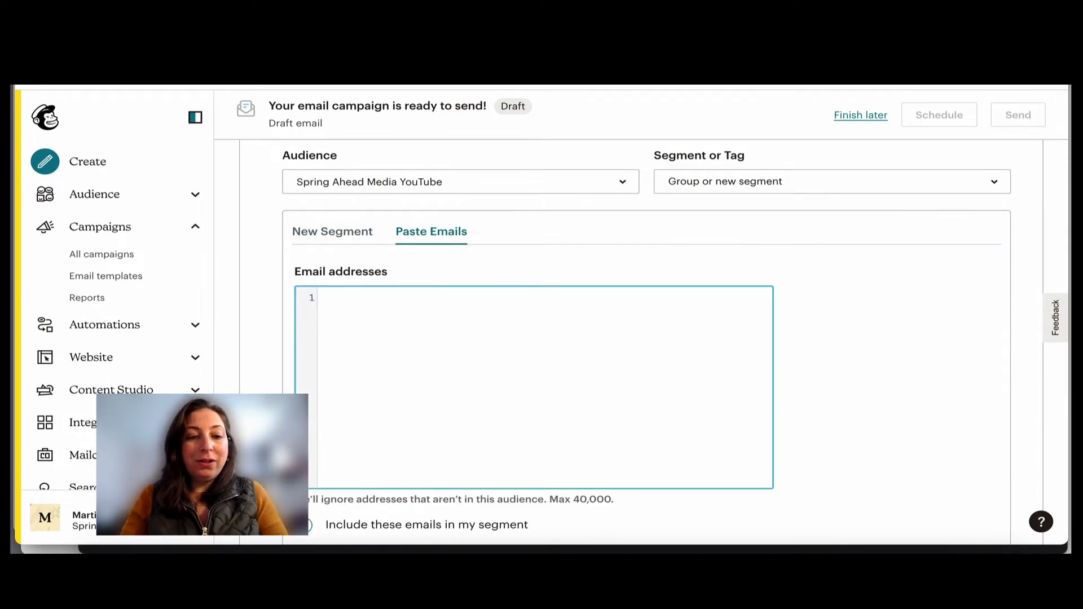
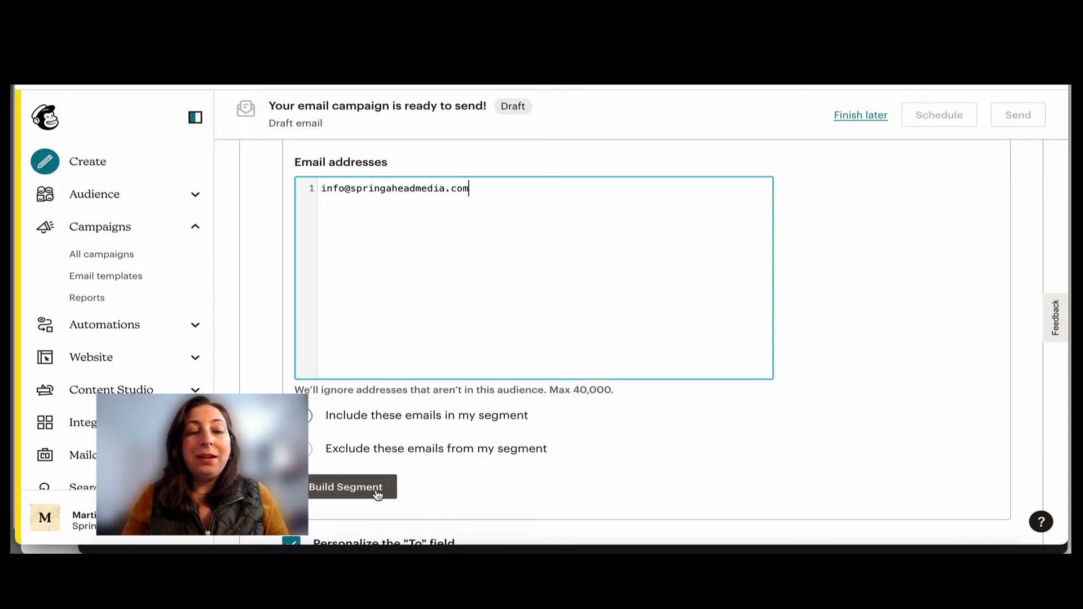
click(351, 487)
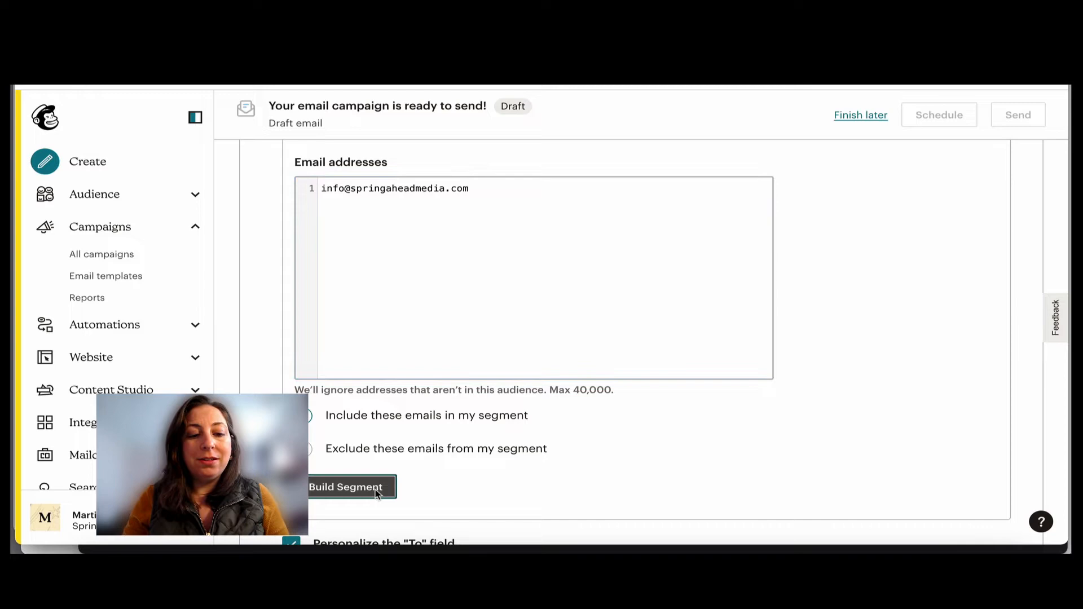
click(351, 486)
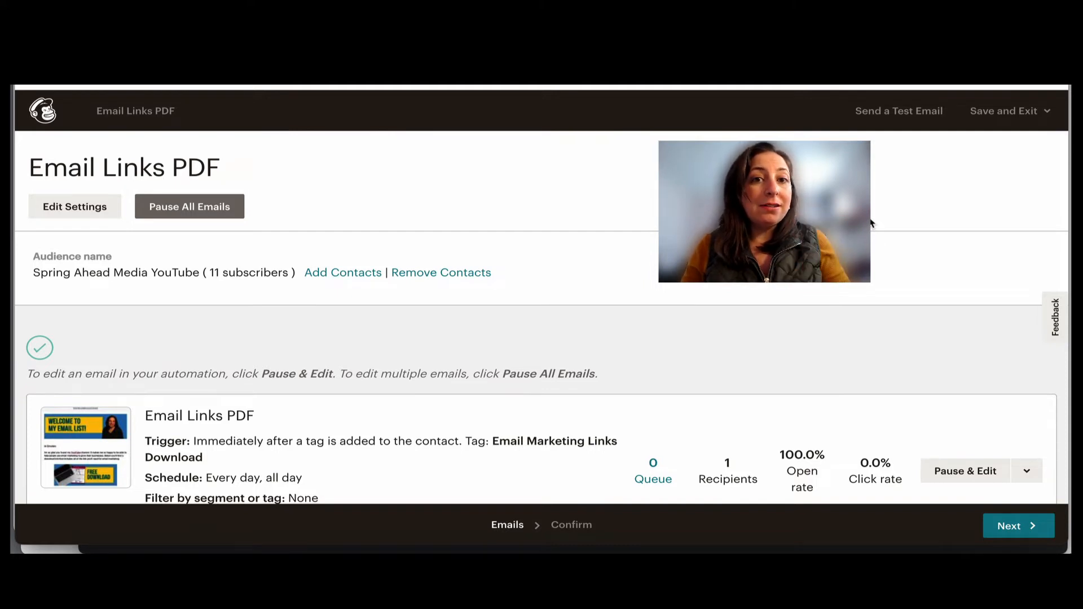
Scroll the Email Links PDF automation to read its Email Marketing Links Download trigger
scroll(down, 3)
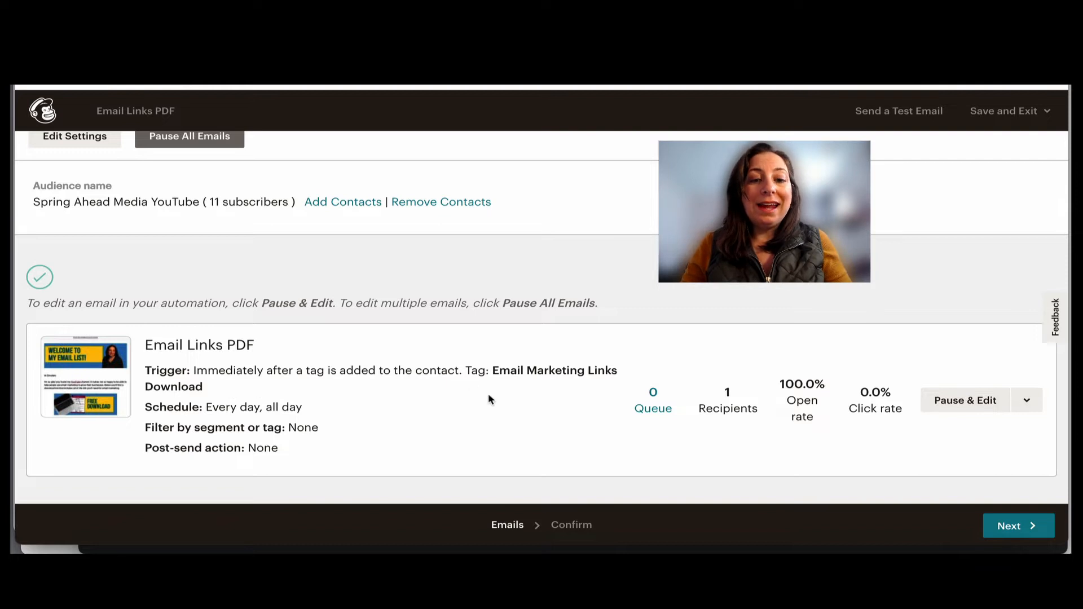
mouse_move(559, 398)
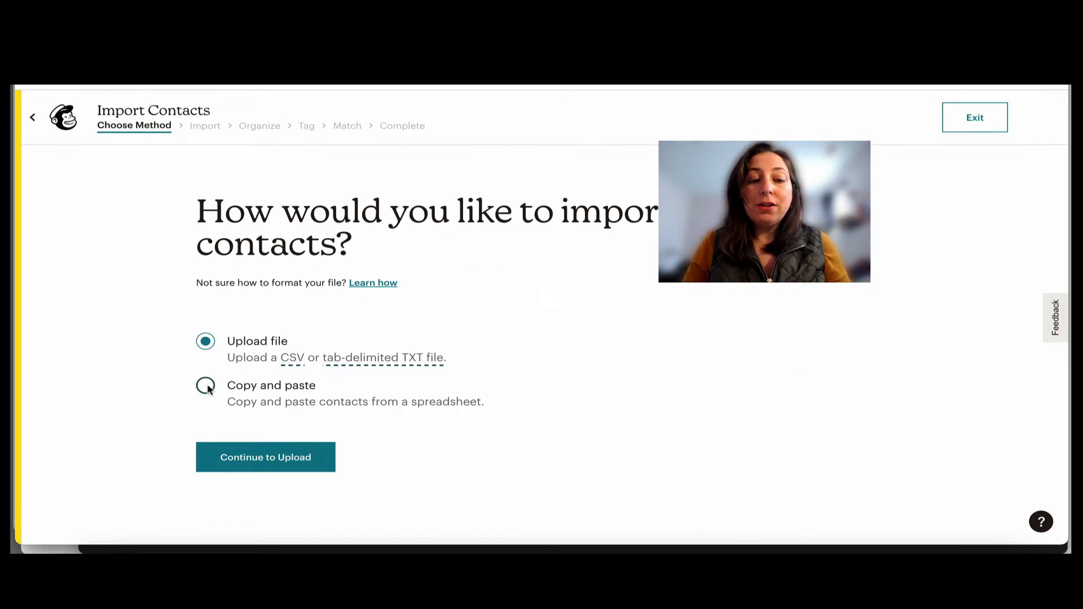
click(205, 384)
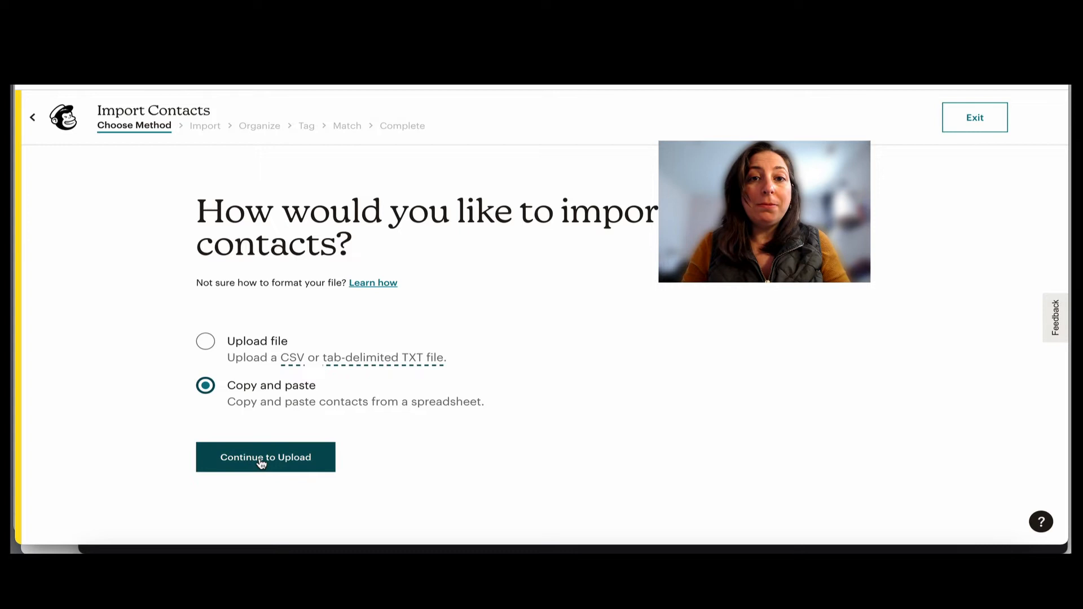
click(265, 456)
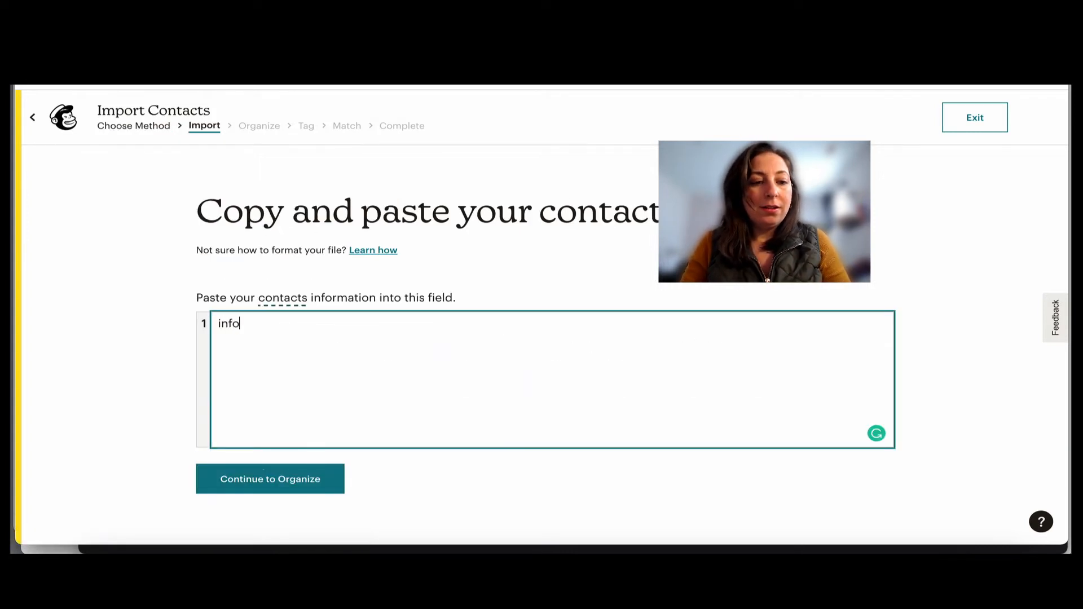
text(@springahead)
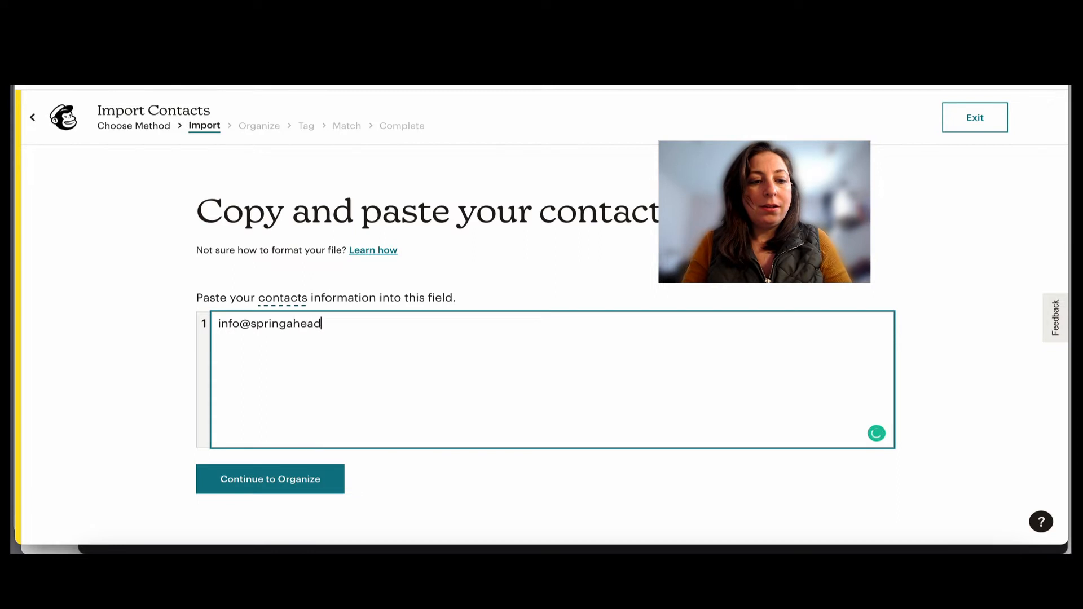
text(media.com)
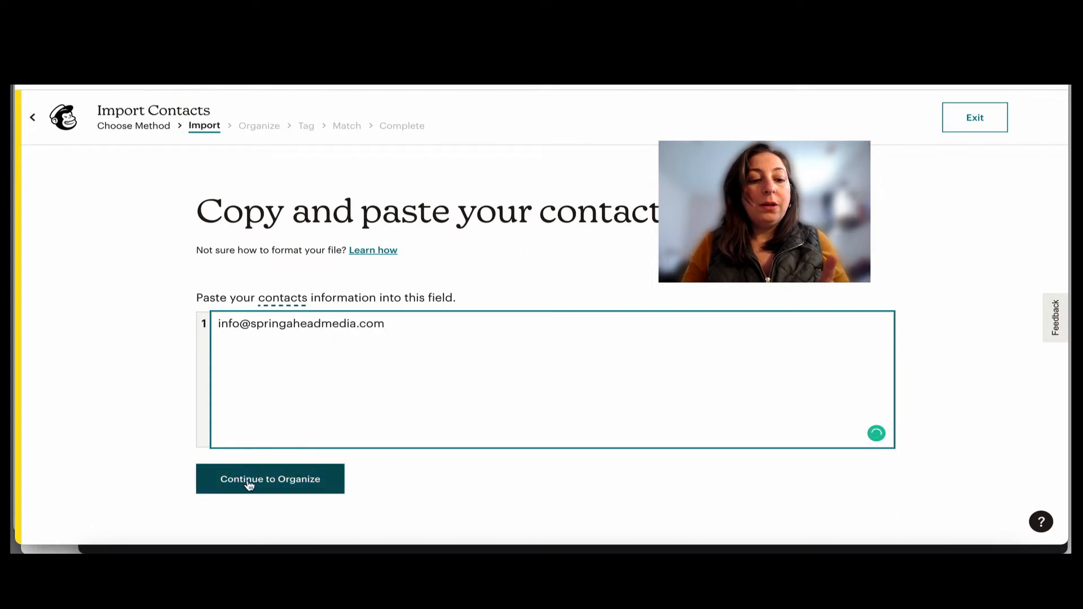
Import into Spring Ahead Media YouTube as Subscribed, with 'Update any existing contacts' ticked
click(270, 479)
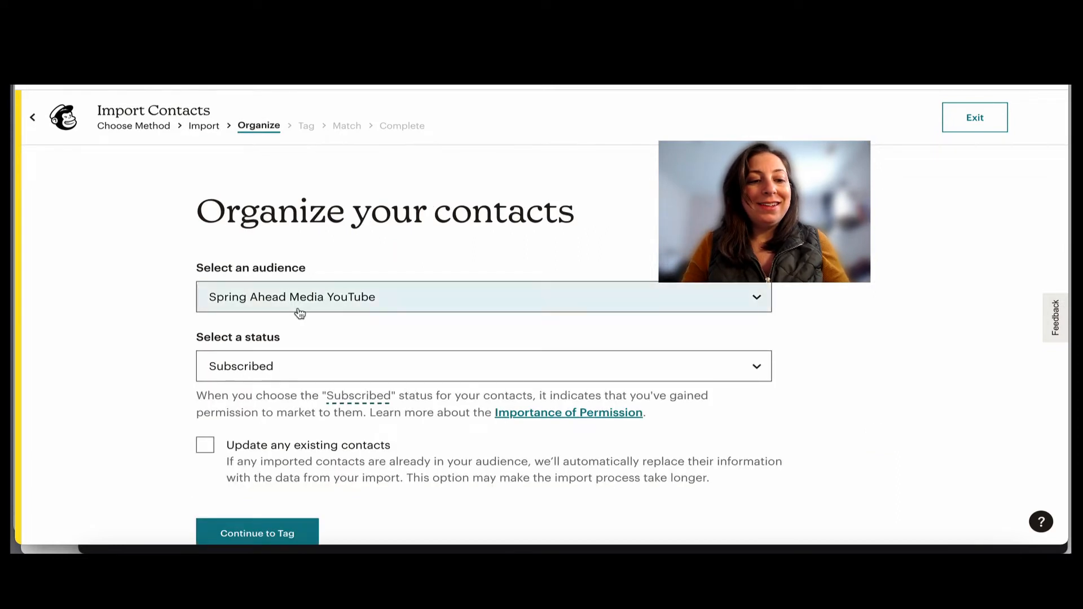
click(205, 445)
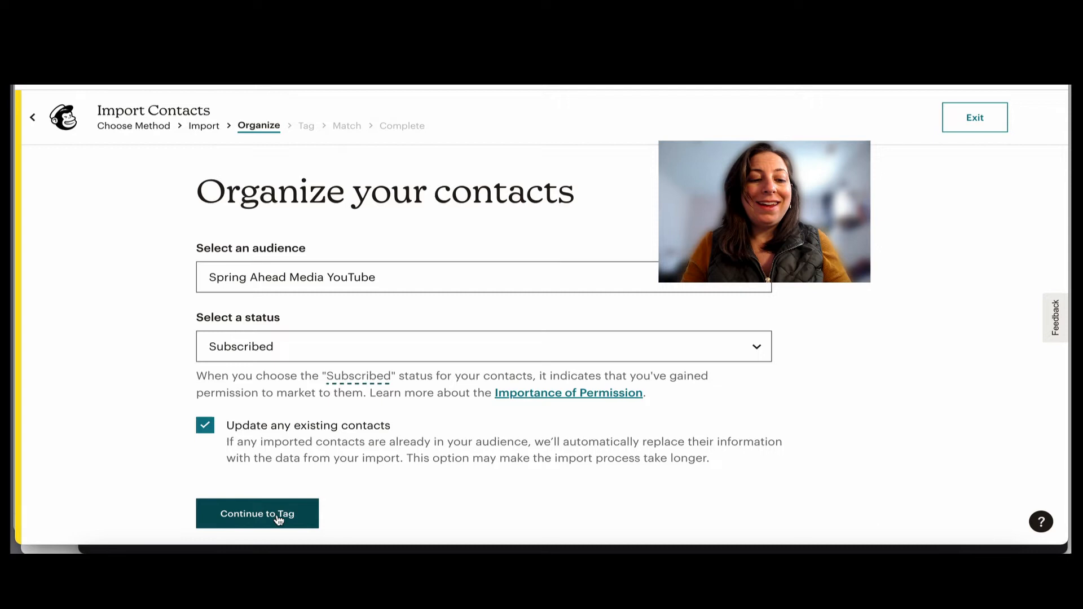
Tag the imported contact with the existing Email Marketing Links Download tag
click(256, 513)
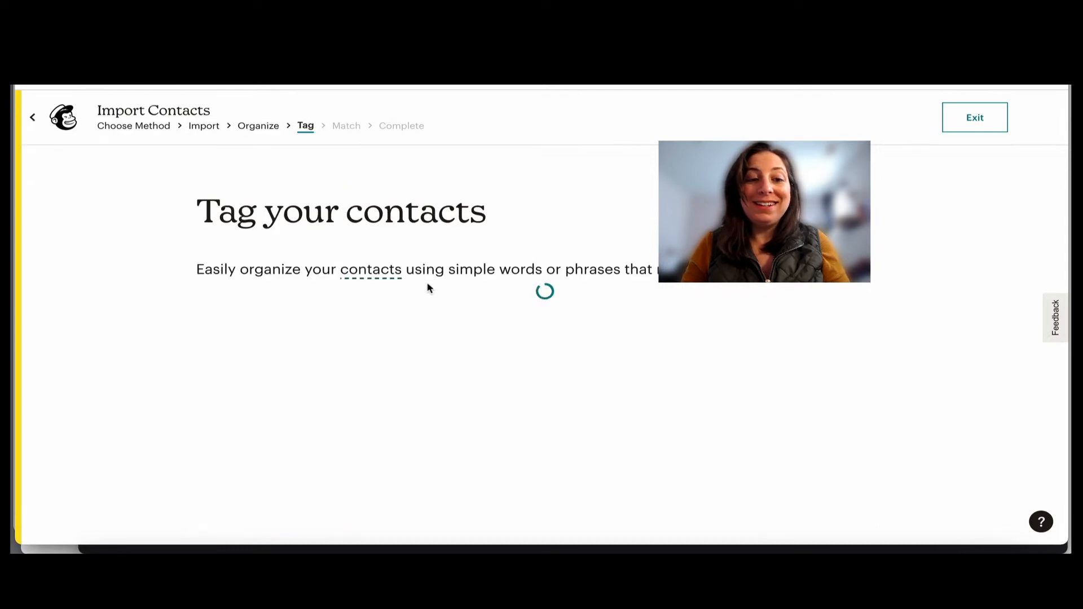
click(365, 352)
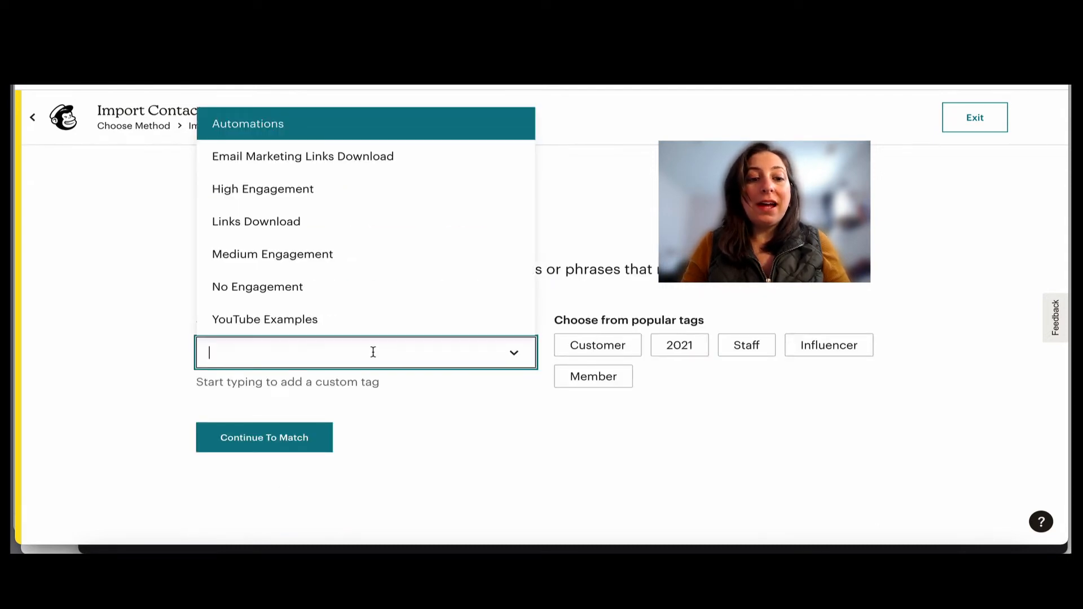
mouse_move(343, 161)
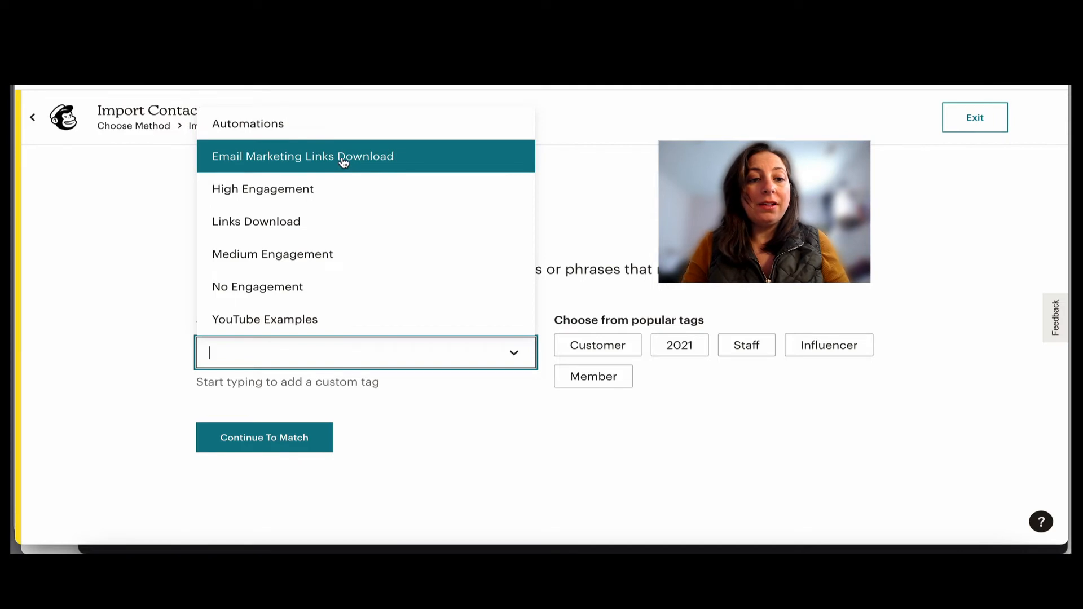
click(302, 156)
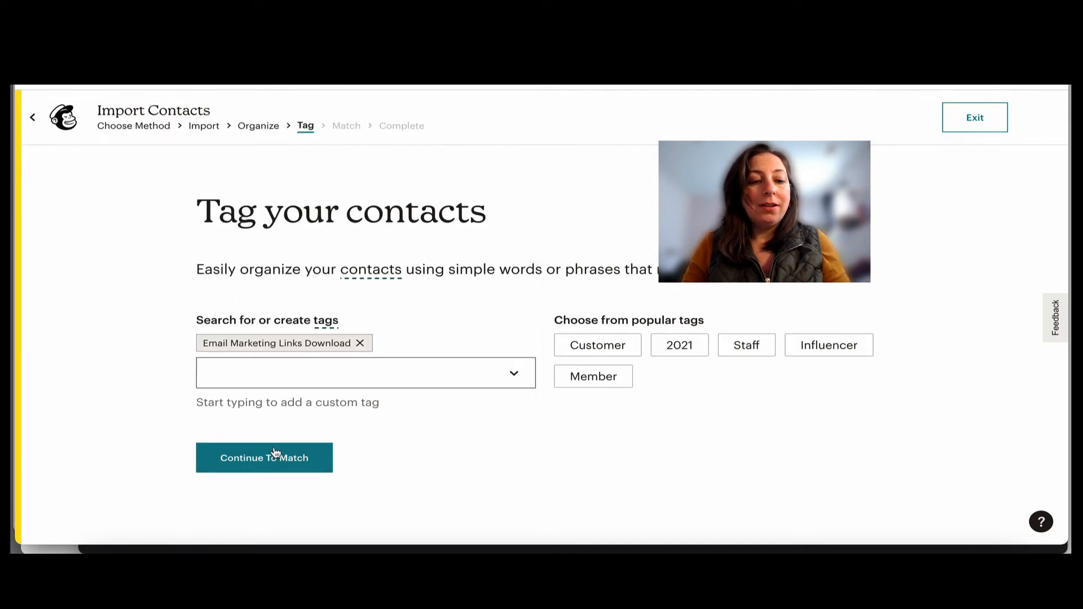
Accept the column matching, review the one subscribed contact, and complete the import
click(264, 457)
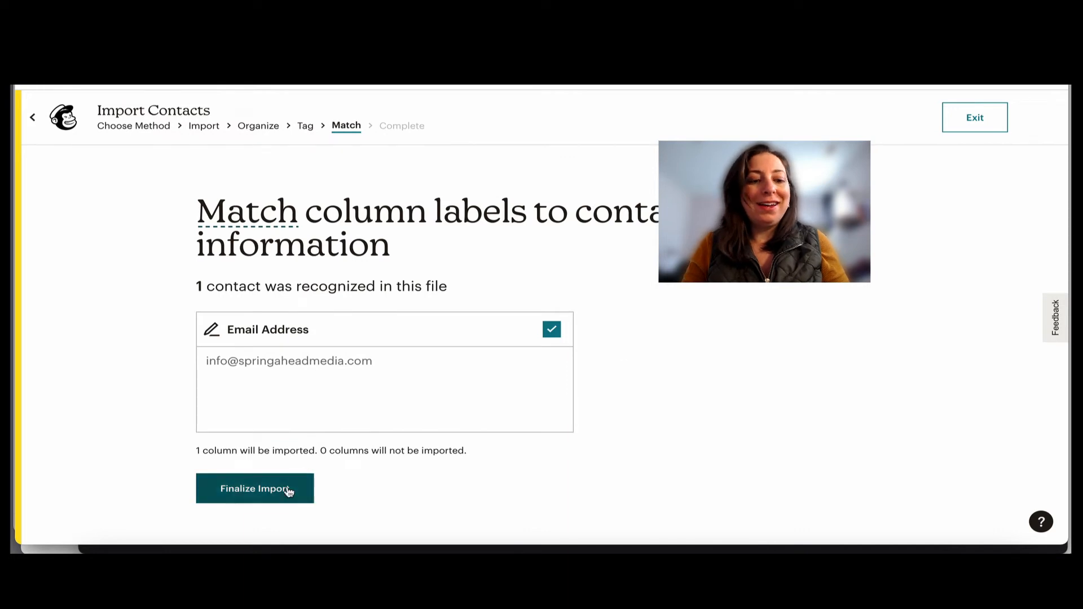
click(254, 488)
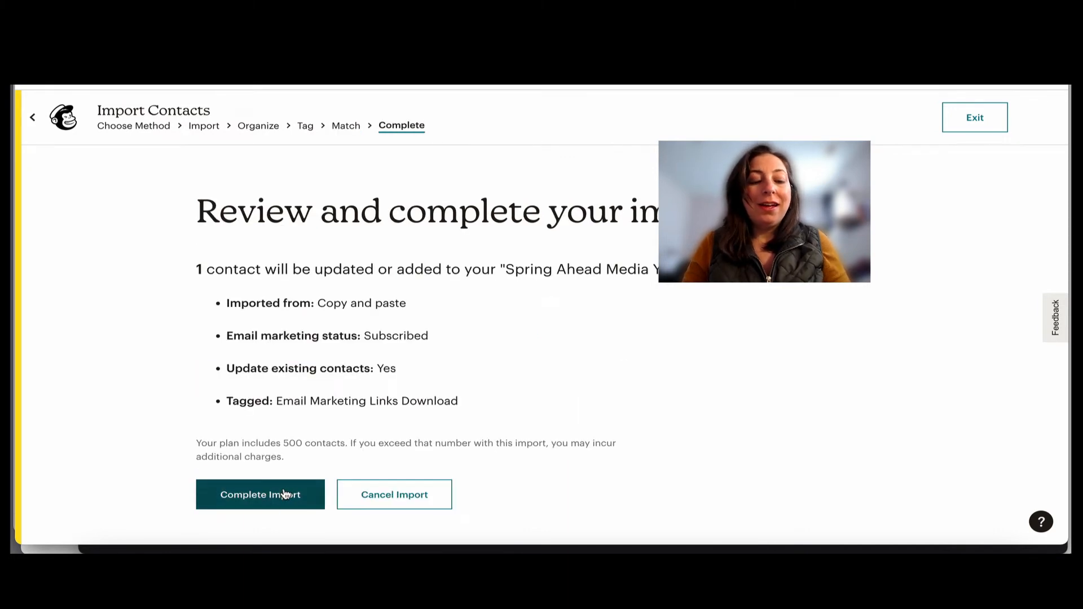
click(261, 495)
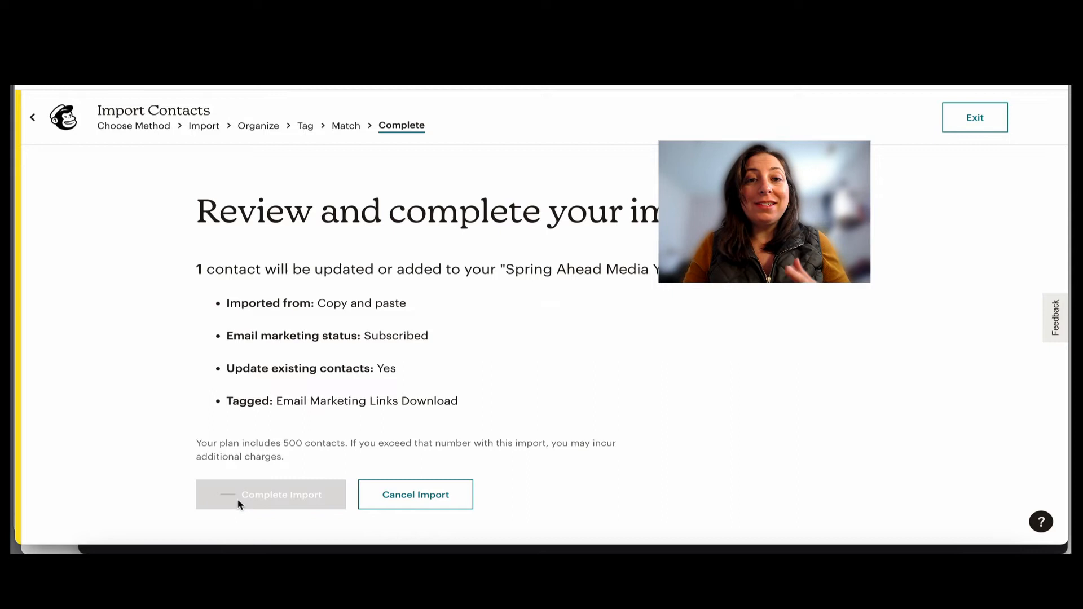
From Create, choose Build Landing Page on the Landing page card
click(271, 494)
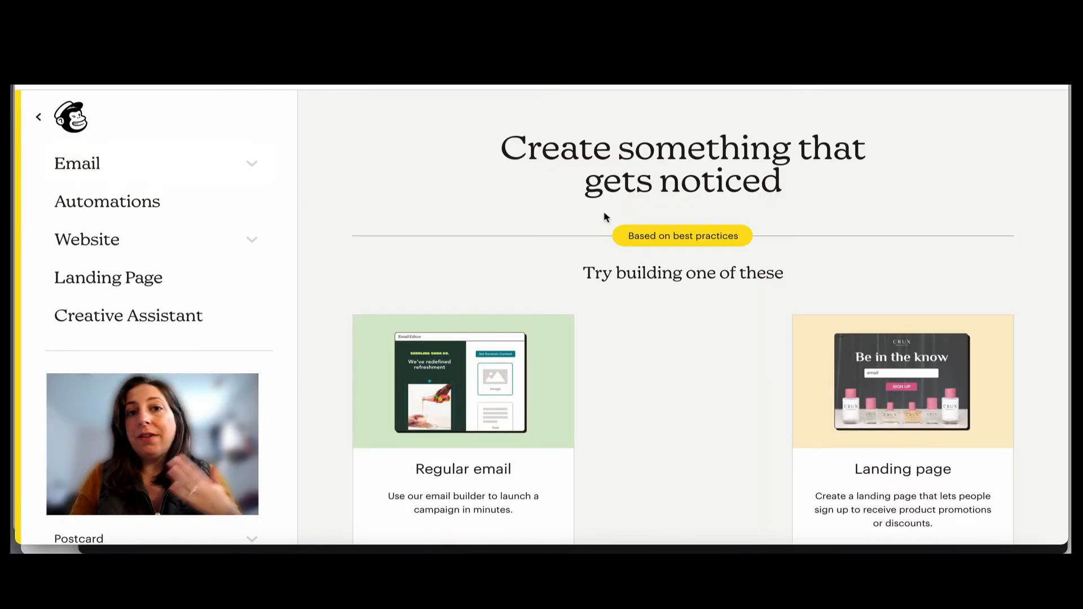
scroll(down, 3)
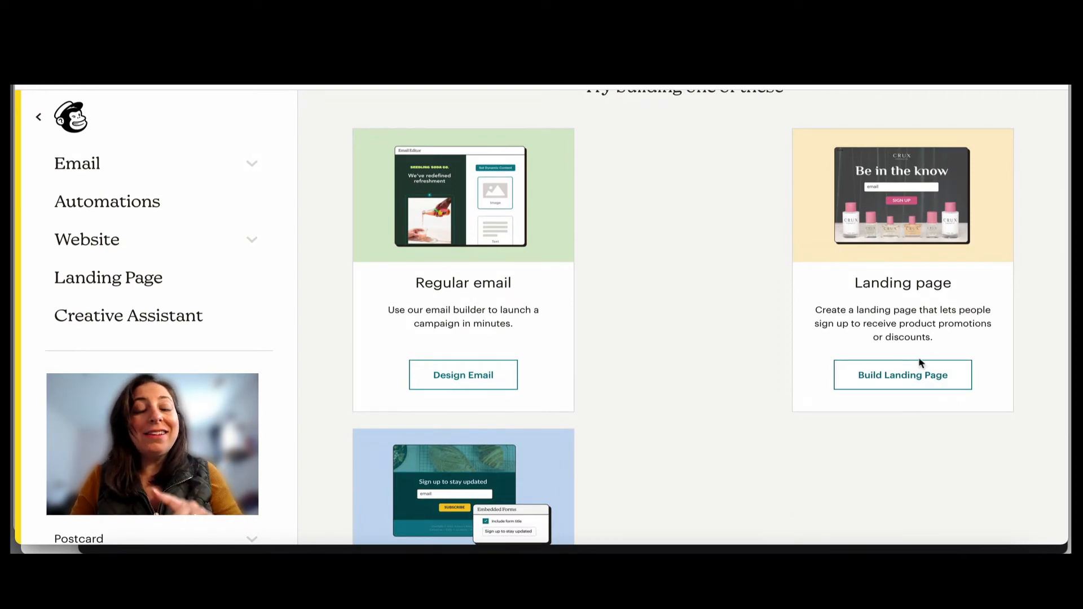
click(902, 375)
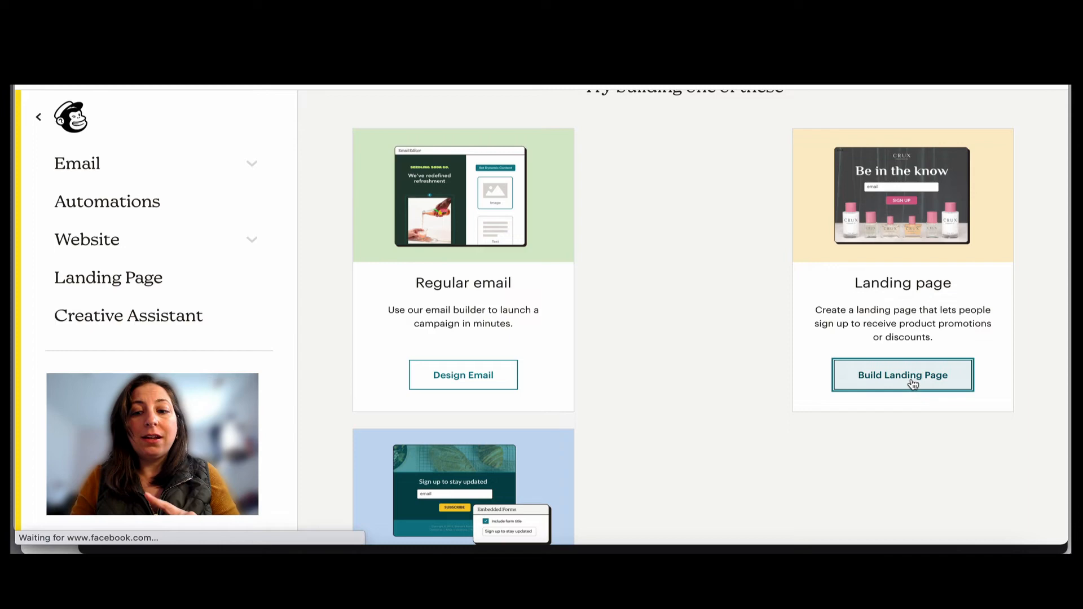
Pick the Grow Your List template from the landing page gallery
click(902, 374)
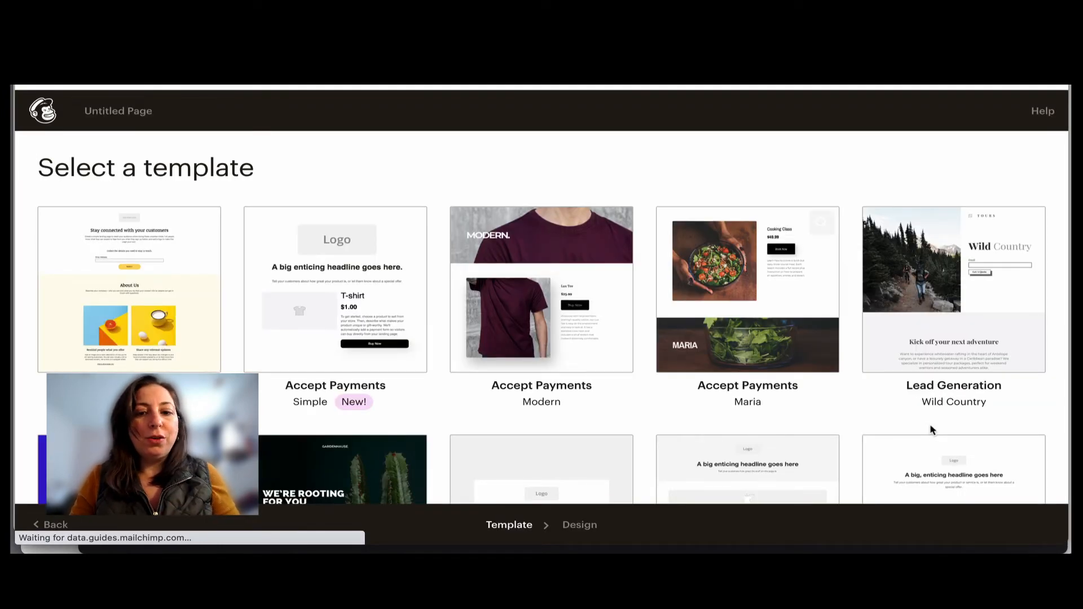
scroll(down, 3)
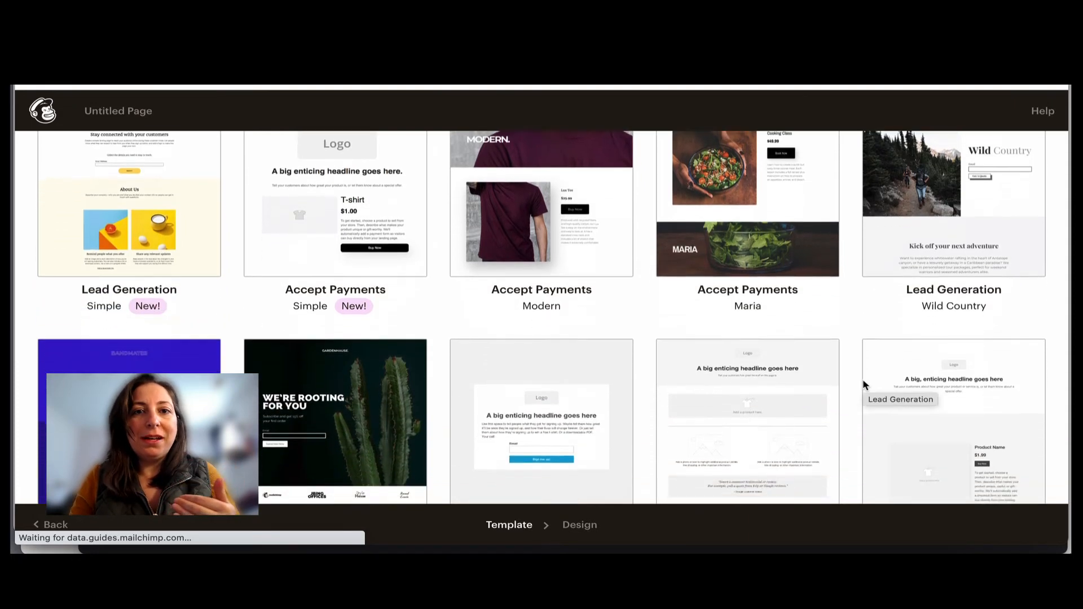
scroll(down, 3)
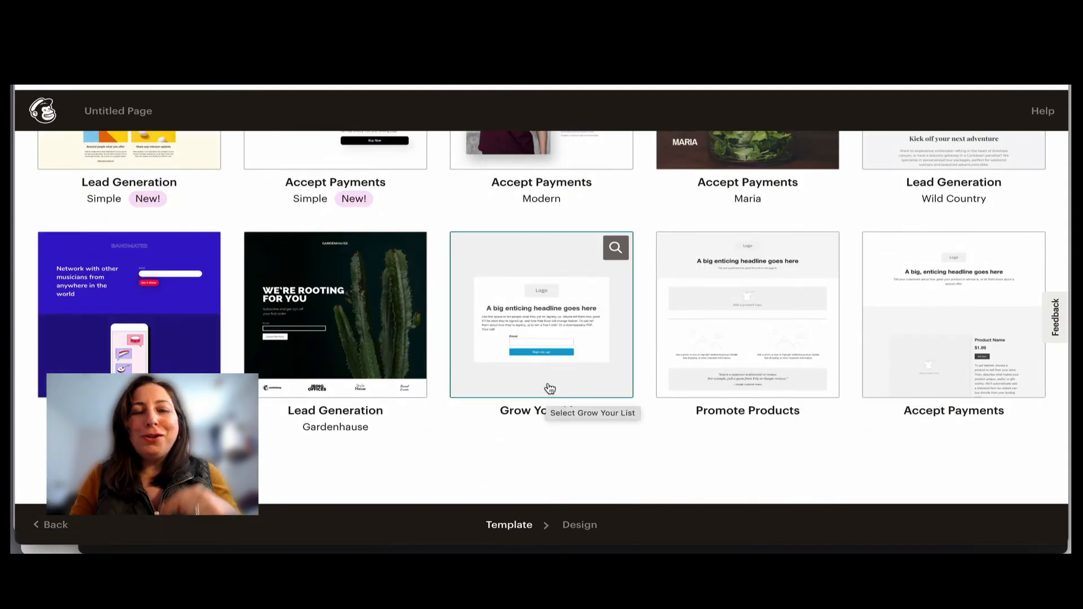
click(540, 314)
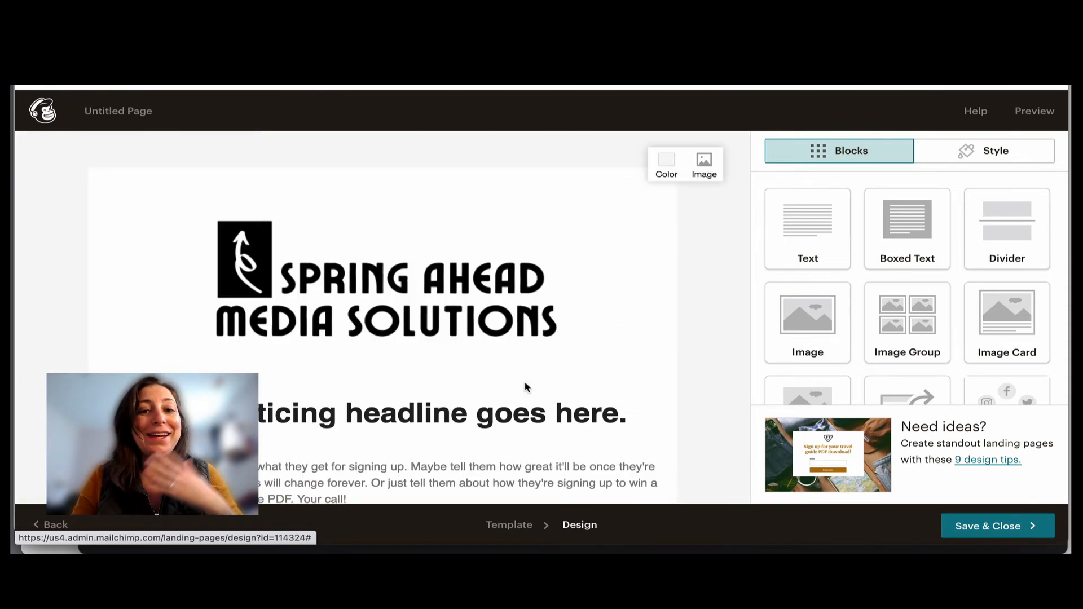
Give the 'Input Clients' signup form First Name and Last Name fields, then save
click(383, 276)
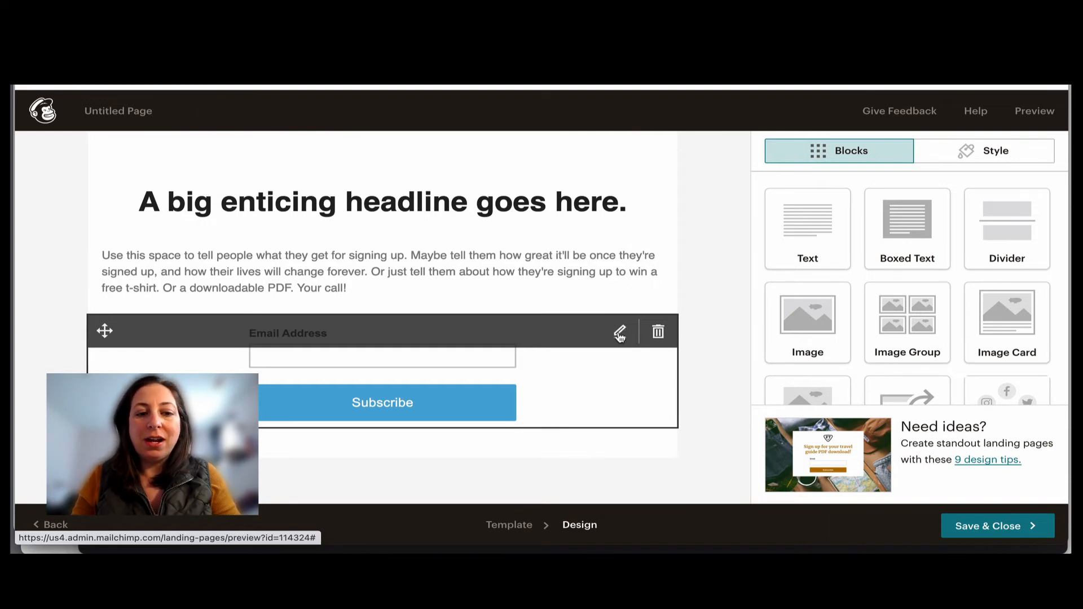
click(619, 332)
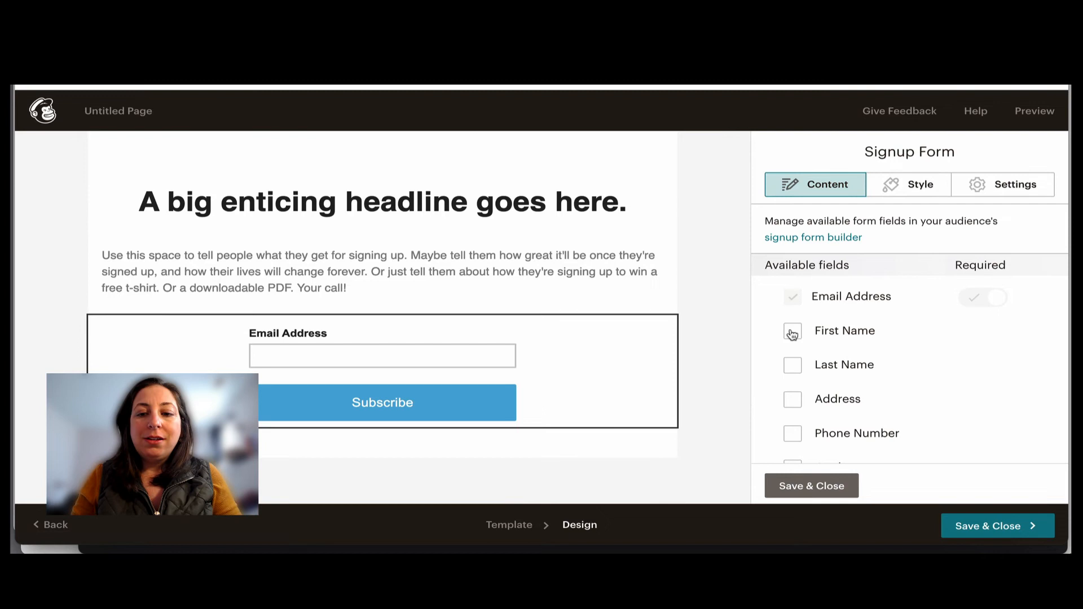
click(791, 329)
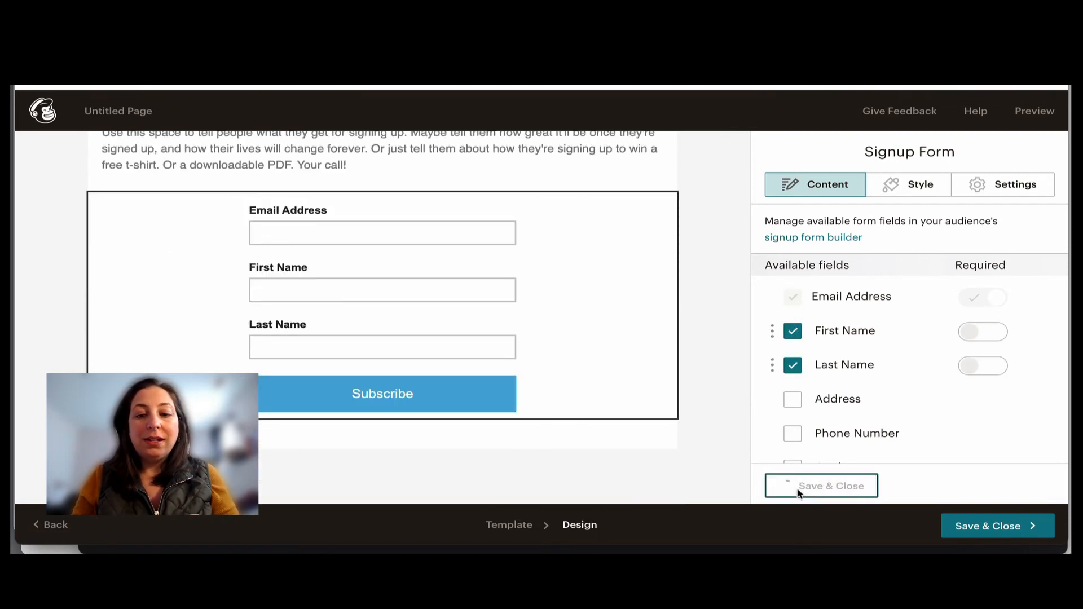
click(820, 485)
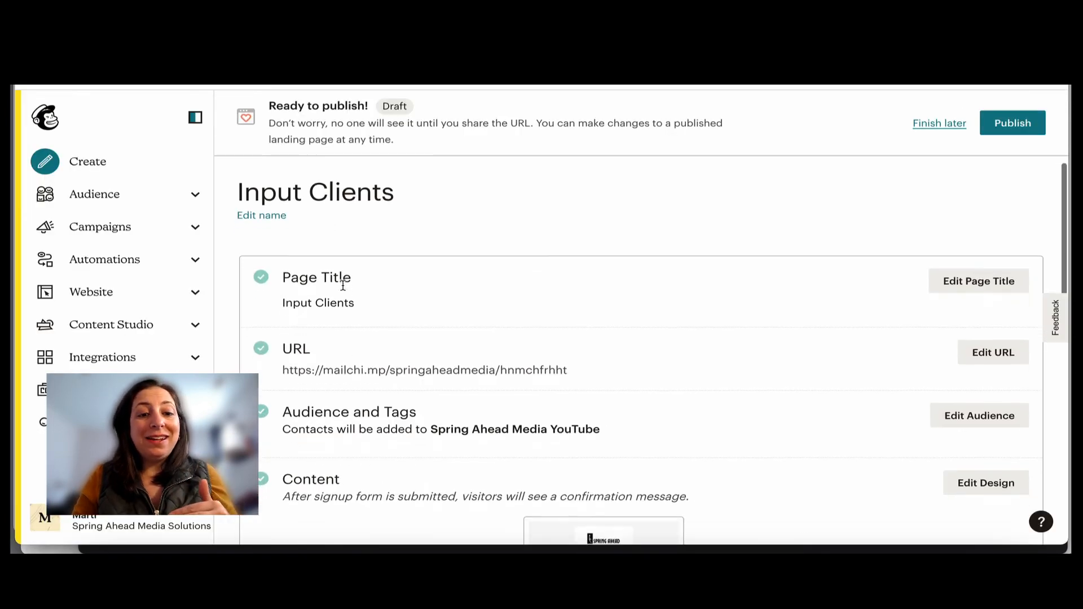
Add the 'Email Marketing Links Download' tag to the landing page audience settings and save
scroll(down, 3)
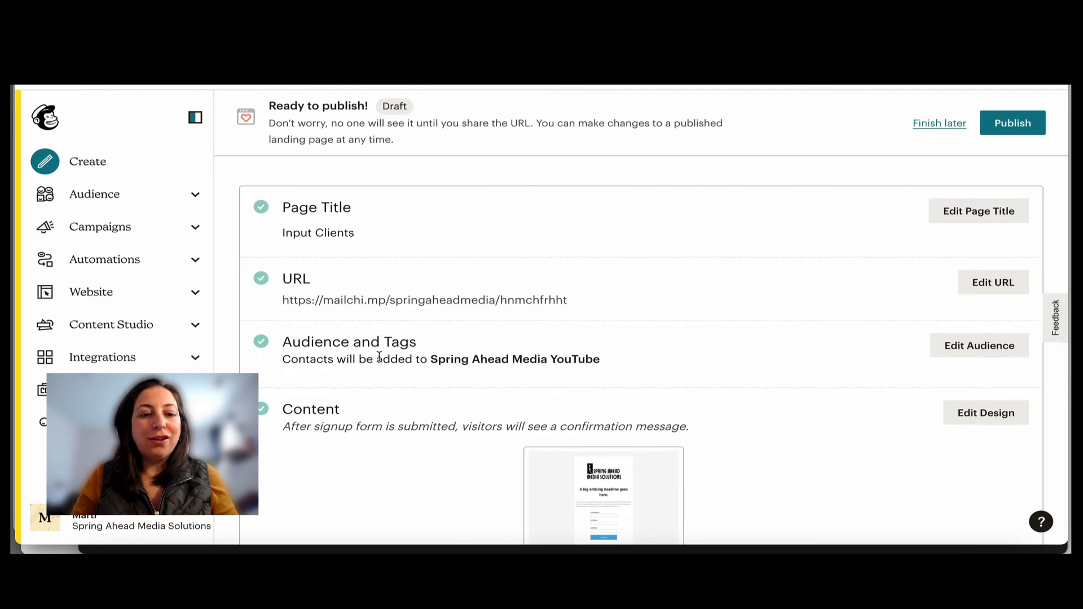
click(978, 345)
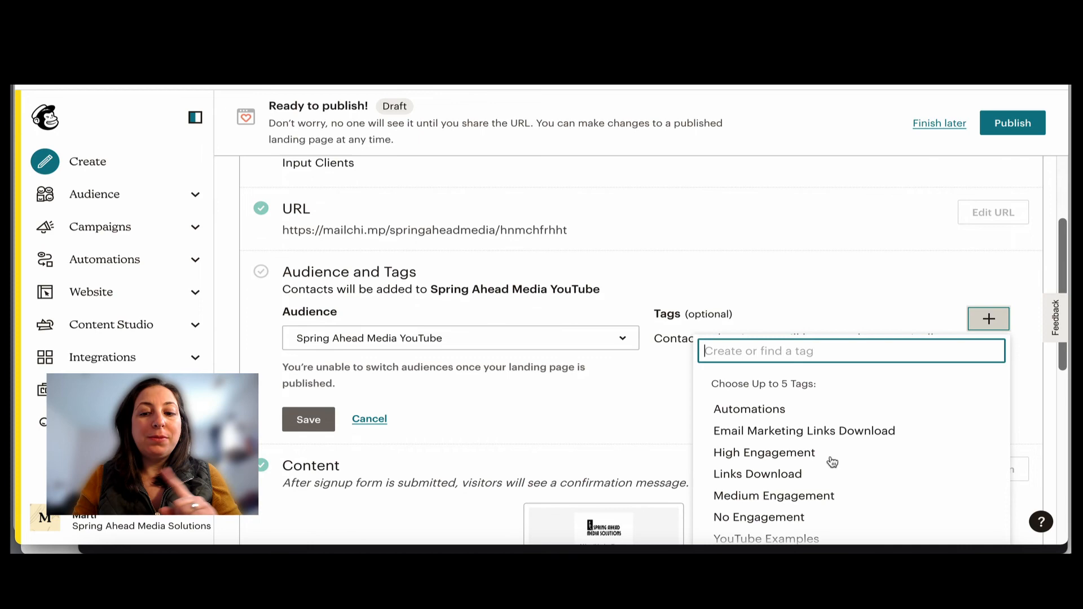
click(803, 430)
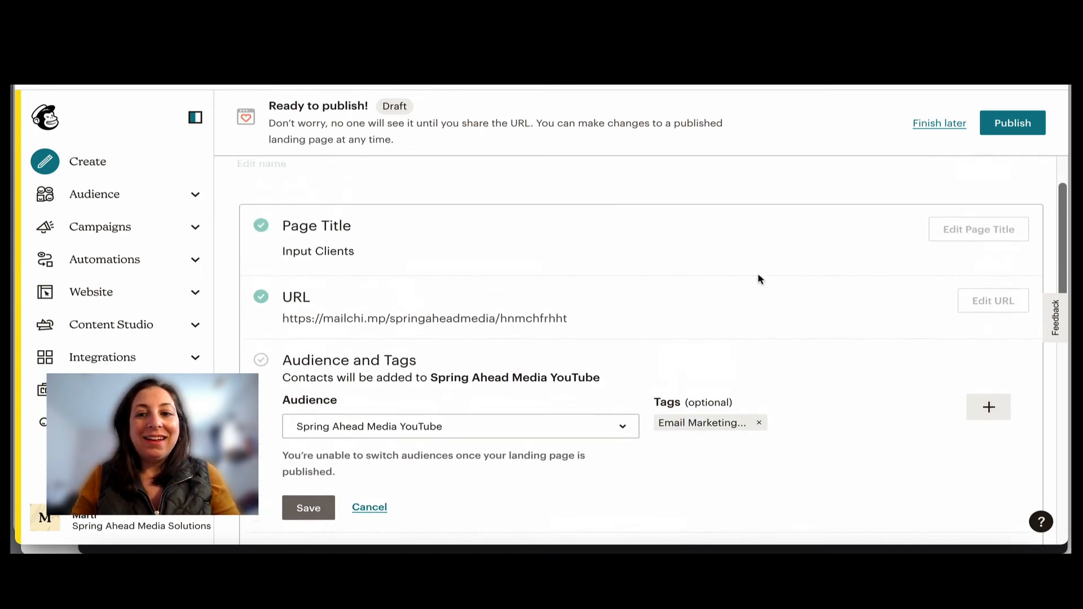
click(1011, 123)
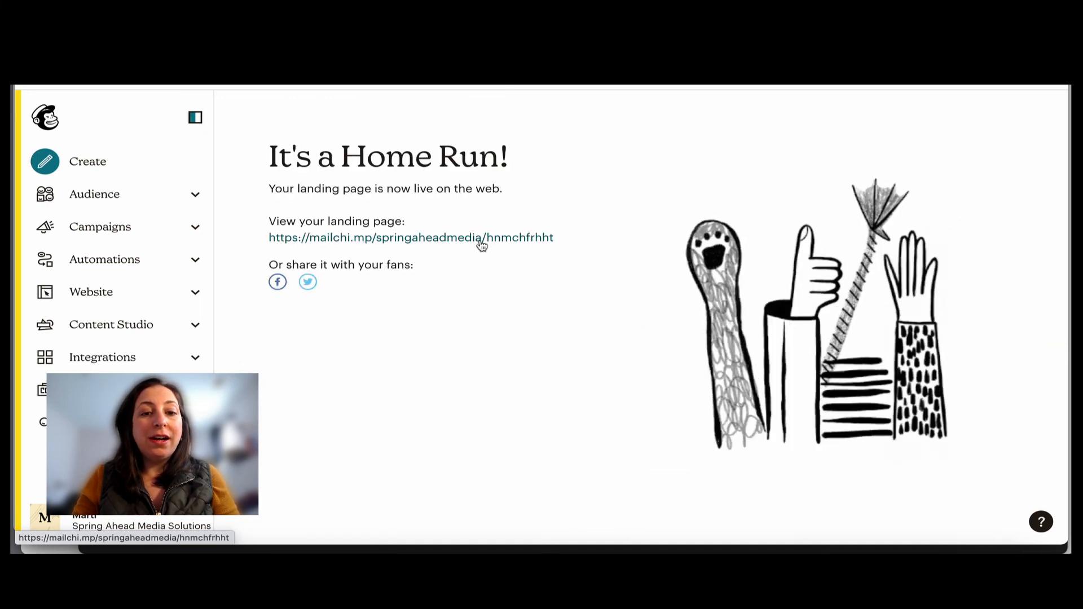
Open the live Input Clients landing page URL and scroll down to the signup form
click(409, 237)
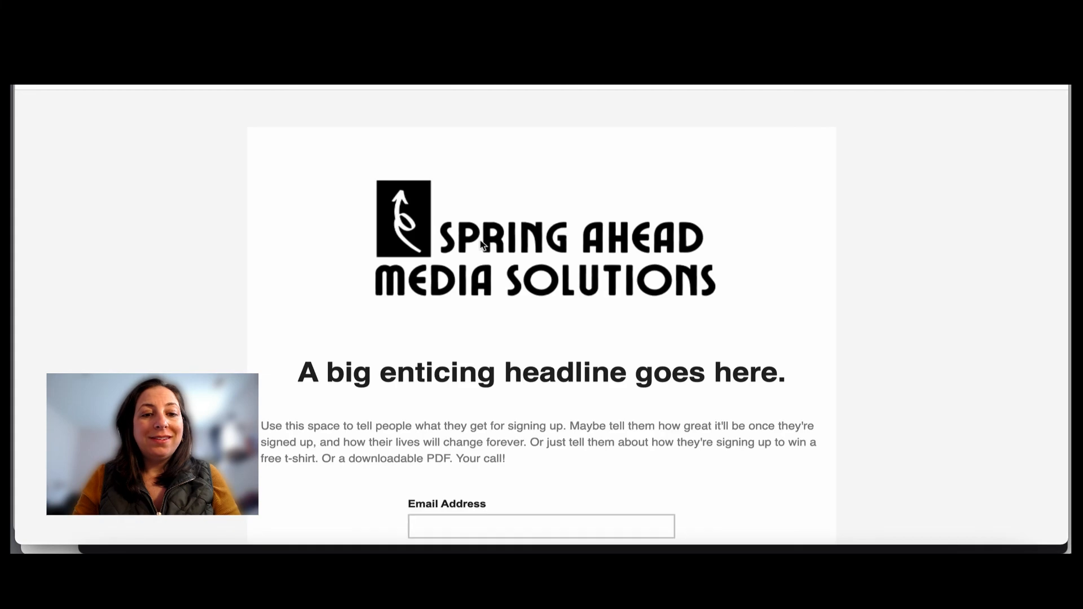
scroll(down, 3)
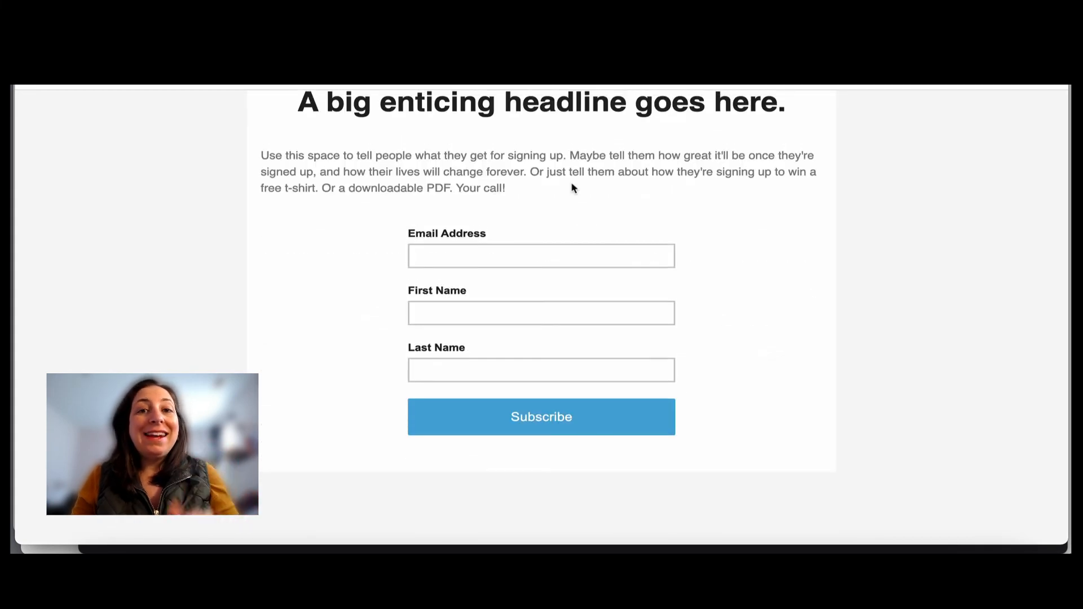